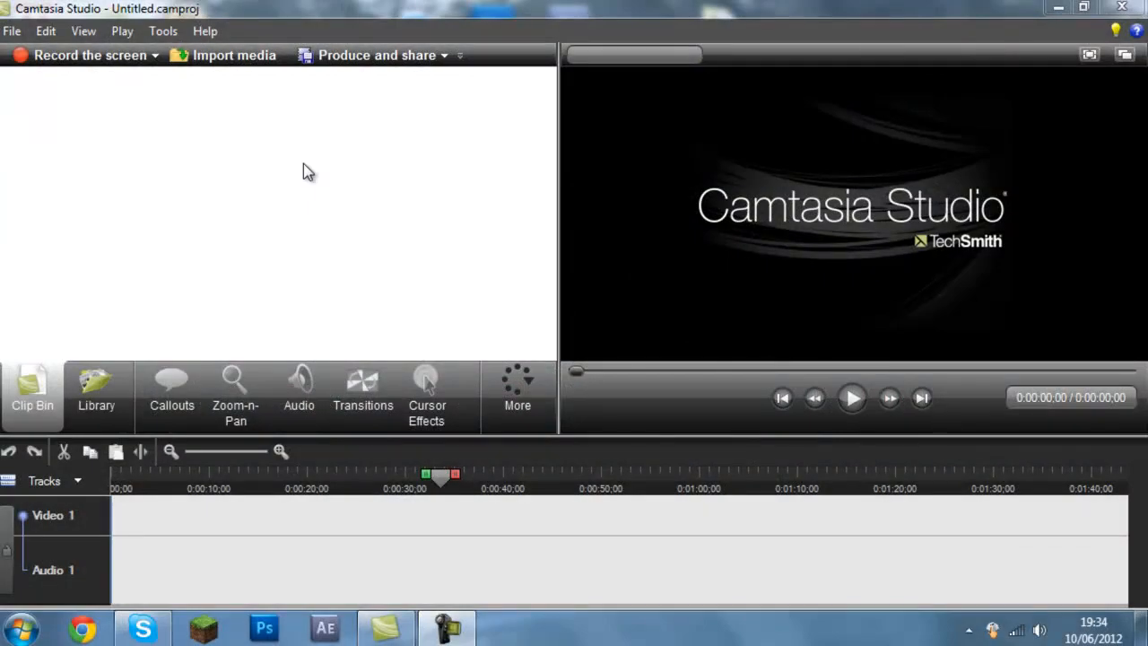
pyautogui.moveTo(323, 503)
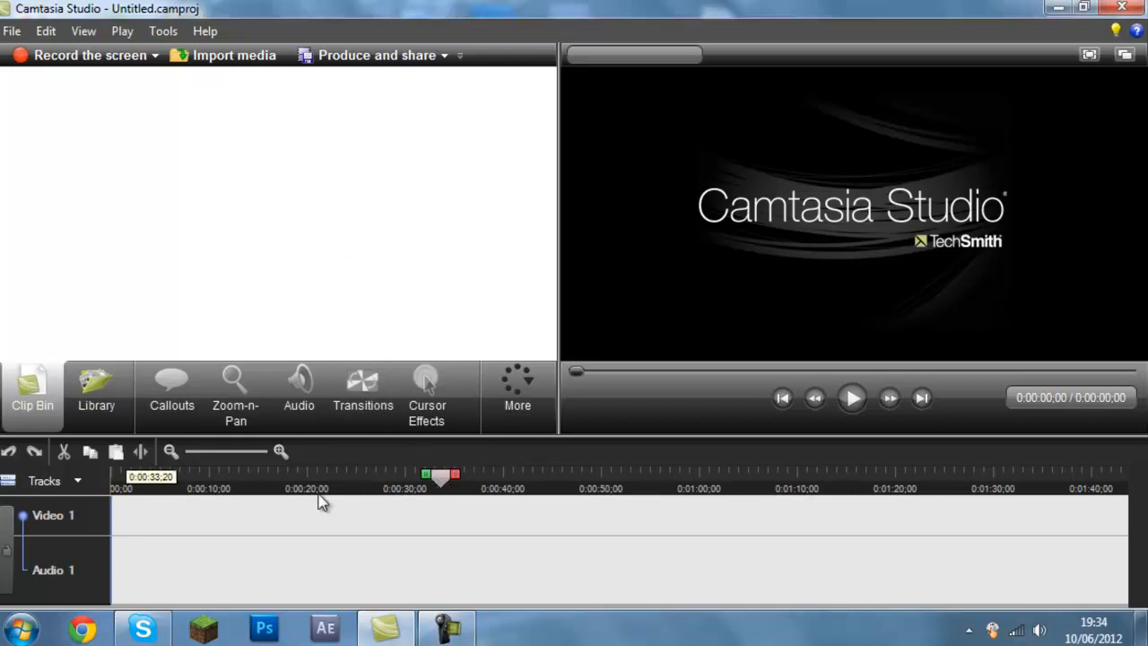
pyautogui.moveTo(299, 395)
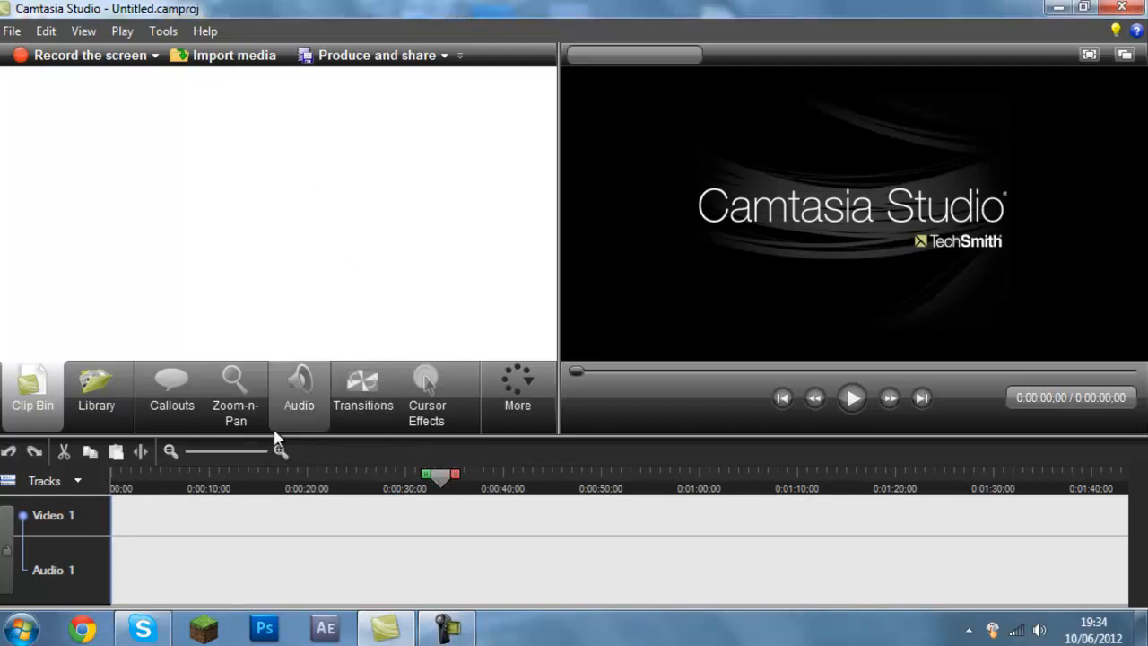
pyautogui.moveTo(235, 55)
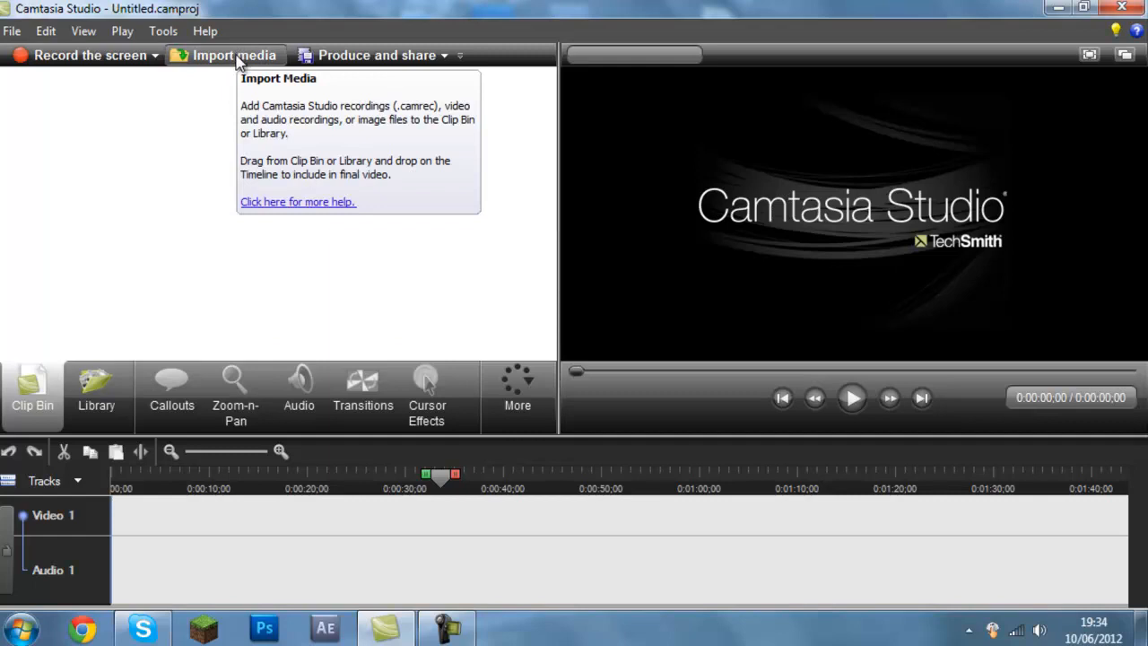
pyautogui.moveTo(172, 378)
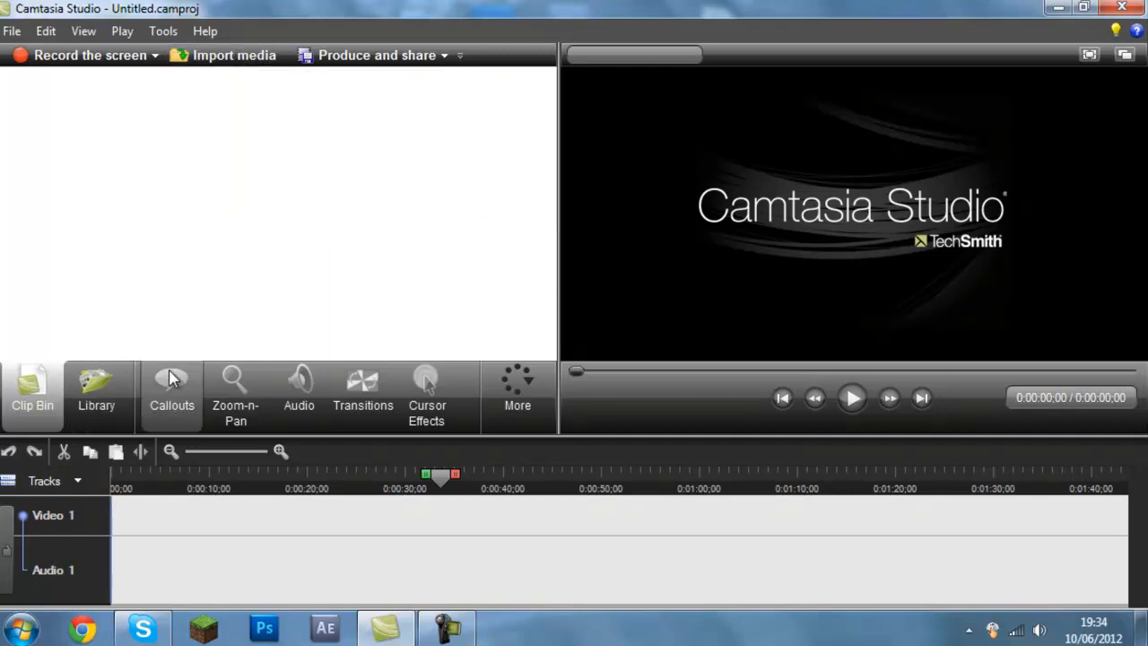
pyautogui.moveTo(106, 549)
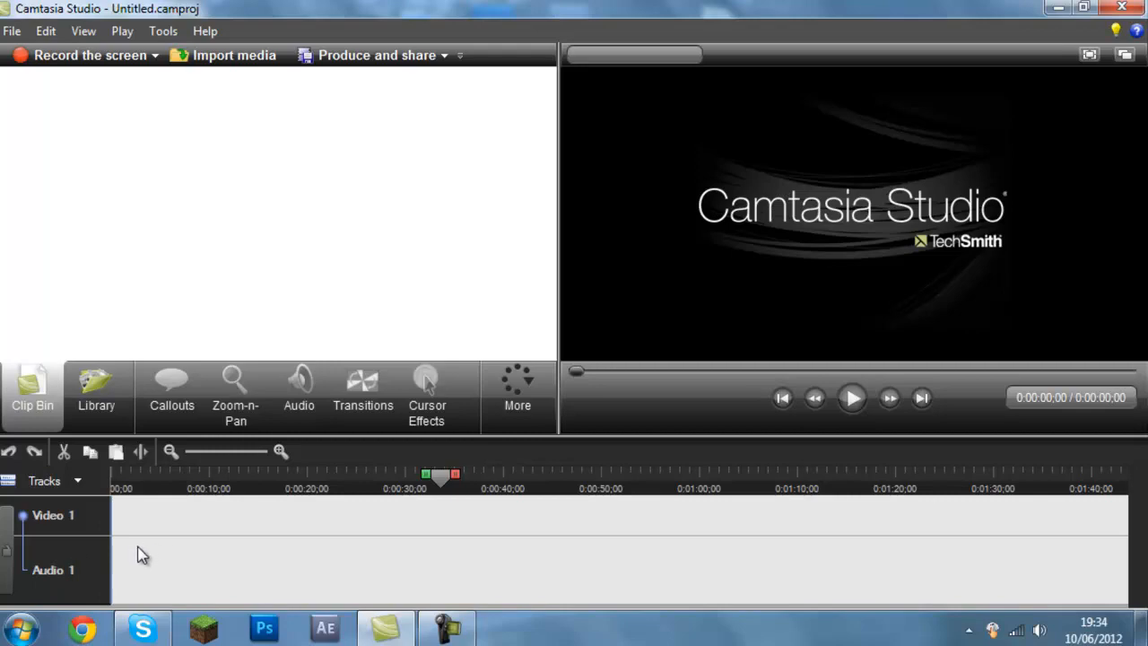
pyautogui.moveTo(427, 476)
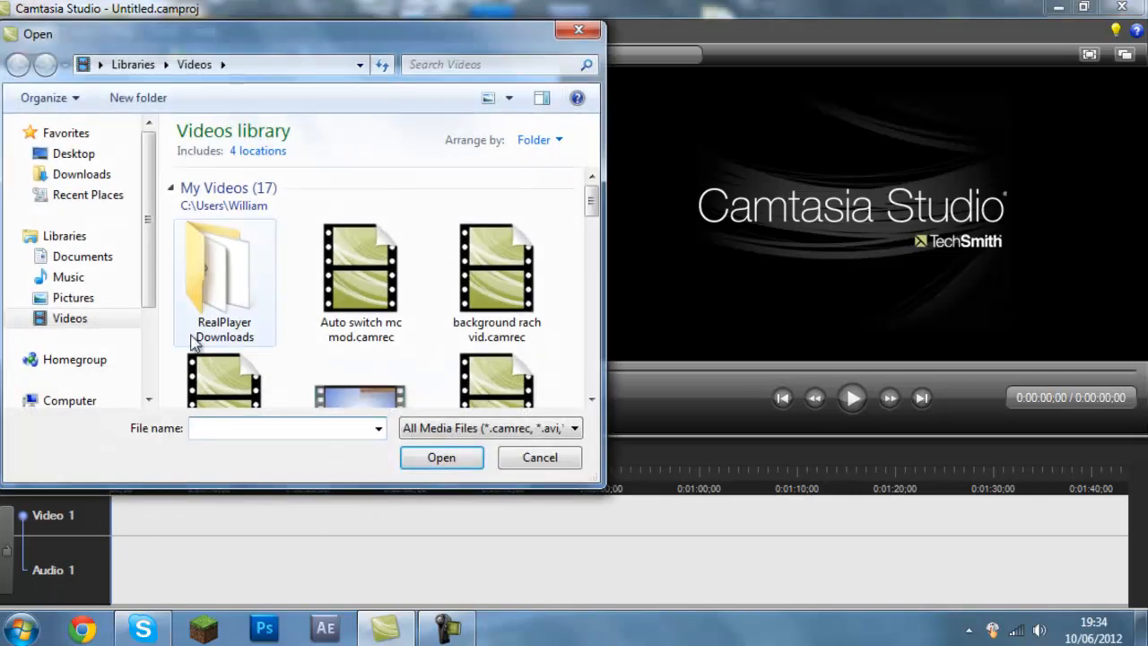
# Import metal intro.wmv onto the timeline at 1280 x 720 editing dimensions.
pyautogui.scroll(-3)
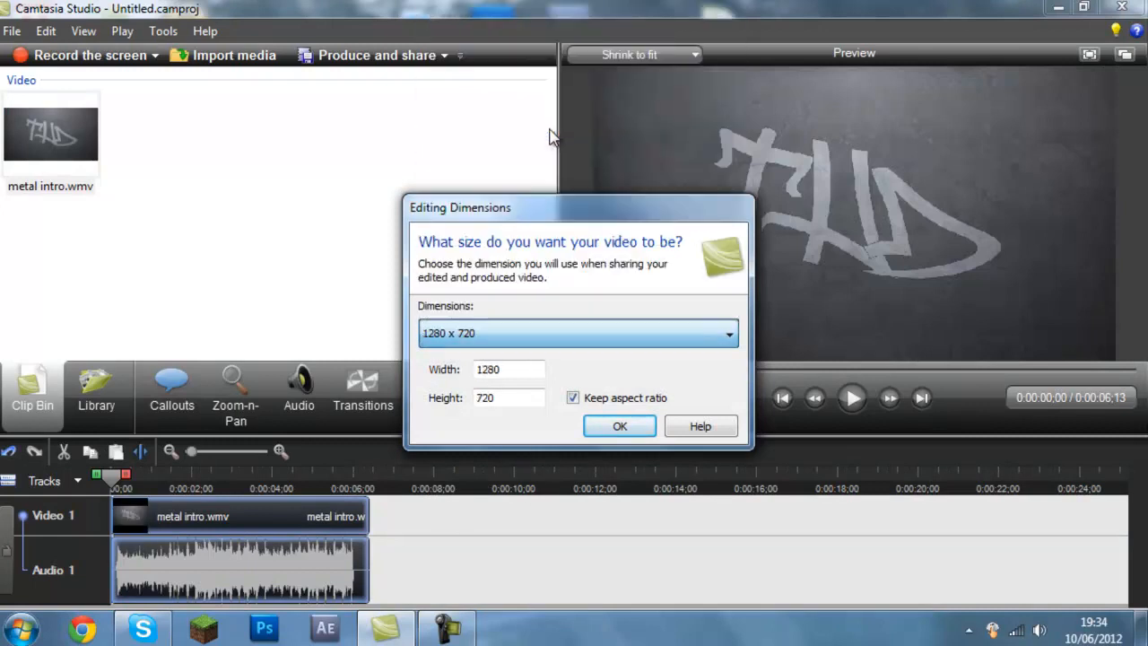
pyautogui.click(619, 426)
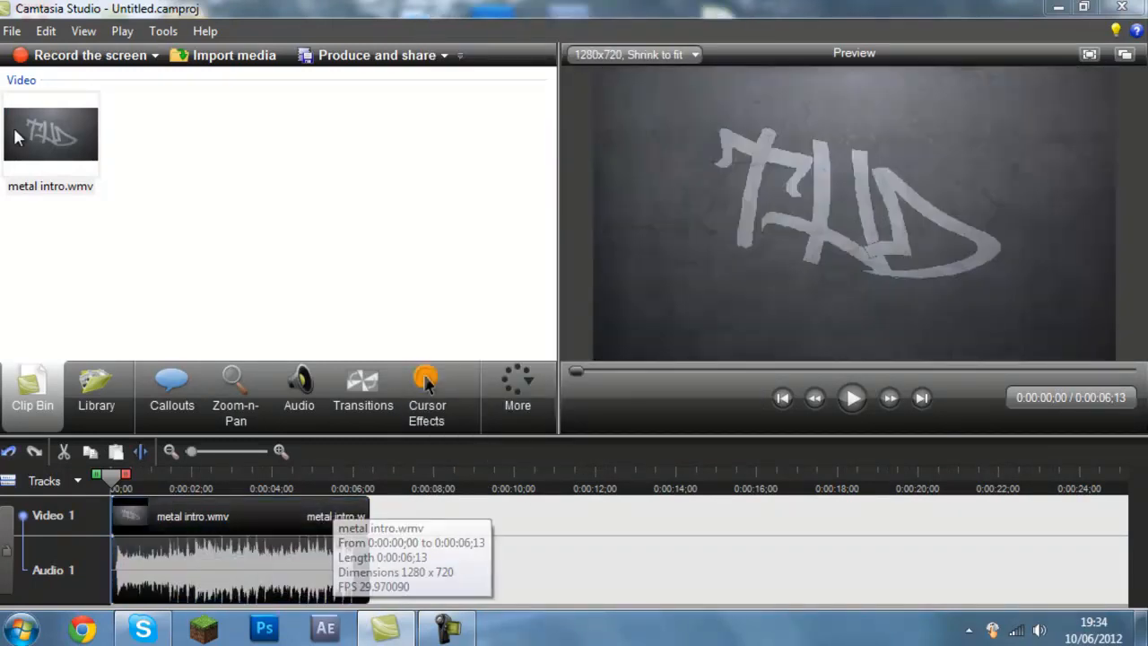
pyautogui.click(234, 55)
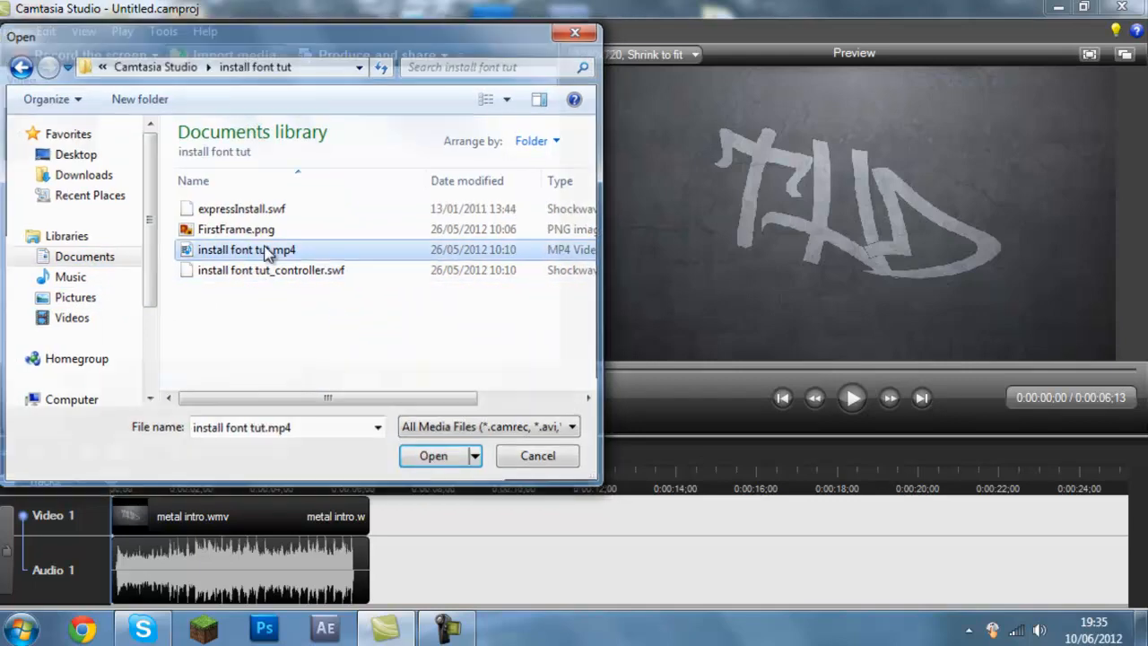
# Choose install font tut.mp4 in the import dialog to add it after the intro.
pyautogui.click(433, 455)
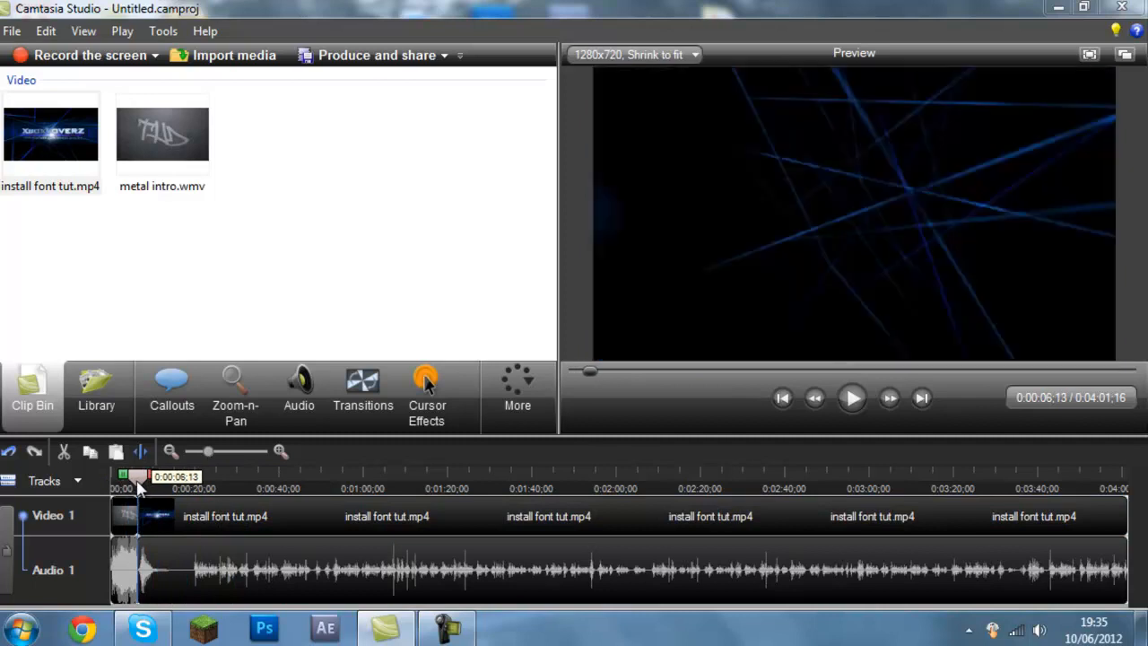
pyautogui.moveTo(144, 521)
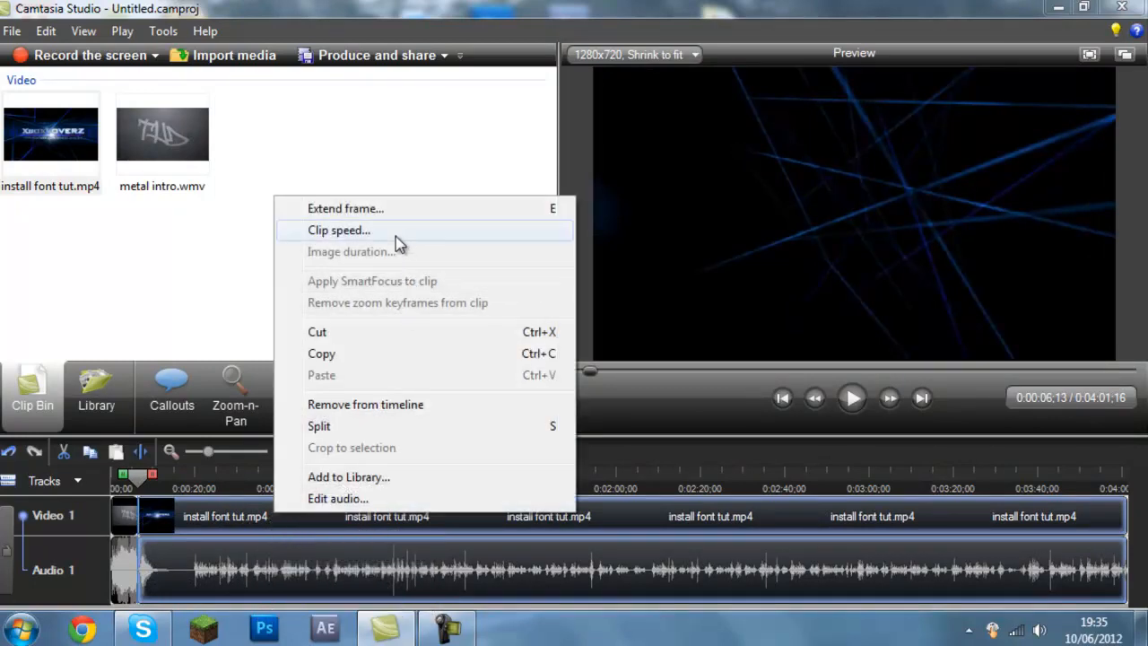
# Bring up Clip Speed for install font tut.mp4 and dismiss the compatibility notice.
pyautogui.click(338, 231)
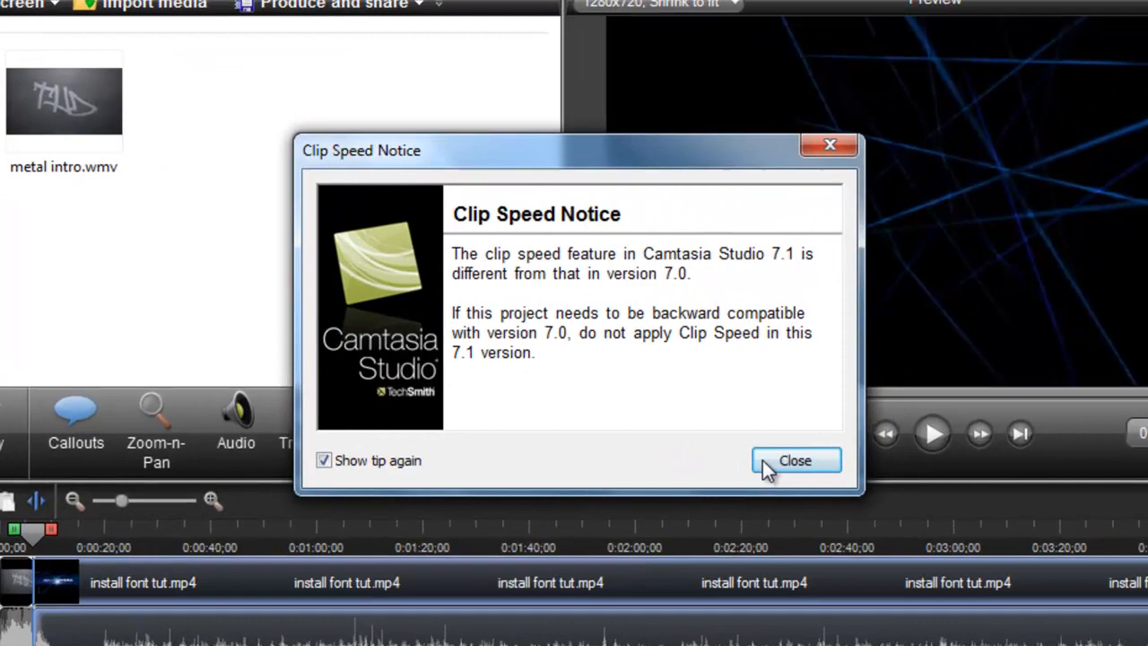
pyautogui.click(795, 460)
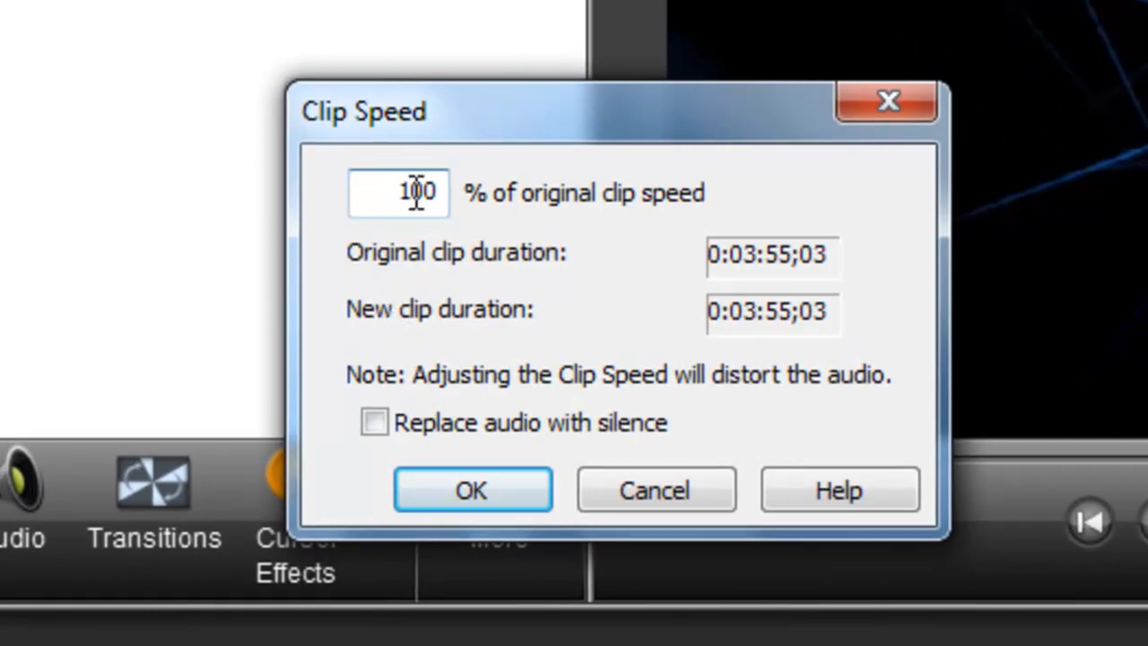
# Set the tutorial clip to 400% speed with audio replaced by silence and apply it.
pyautogui.tripleClick(399, 193)
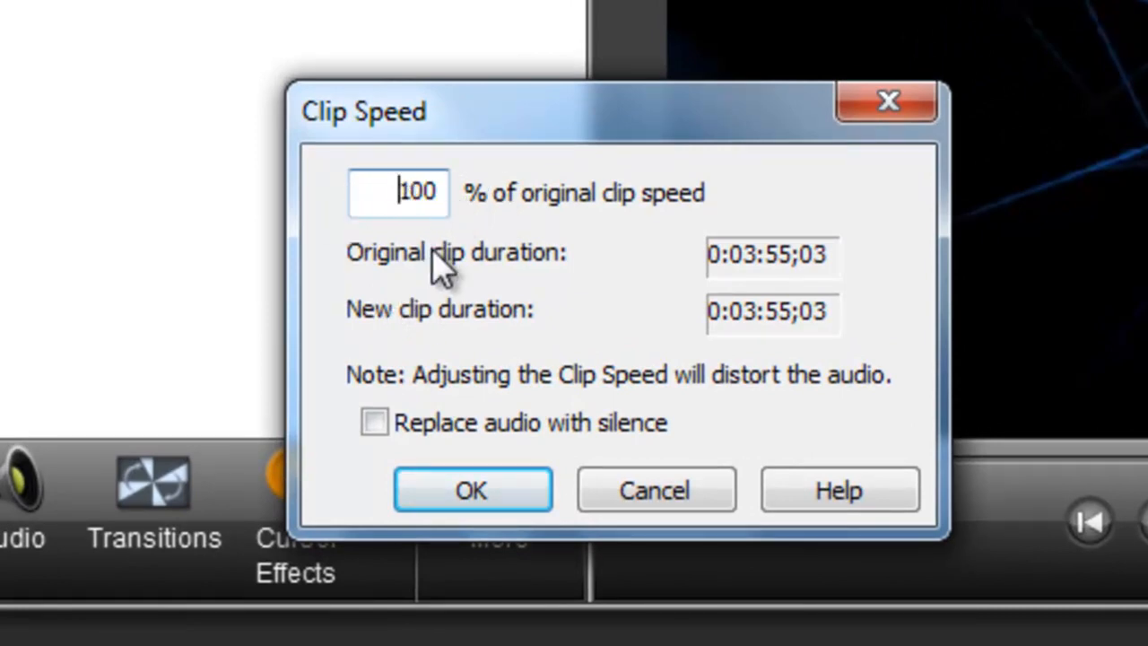
pyautogui.moveTo(484, 215)
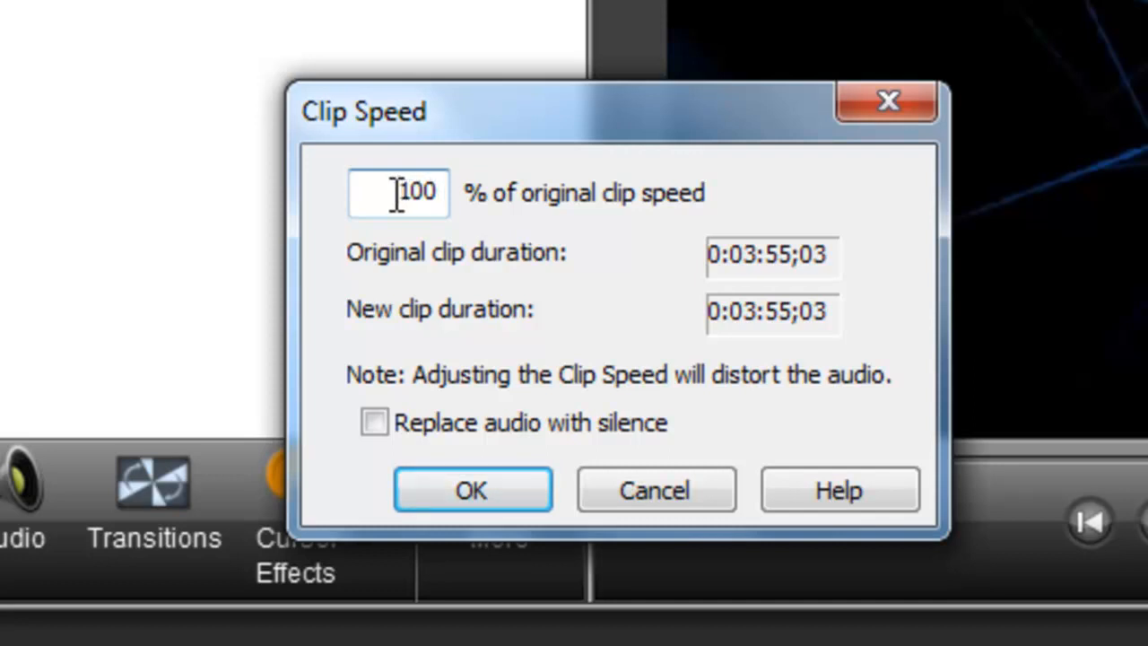
pyautogui.tripleClick(398, 192)
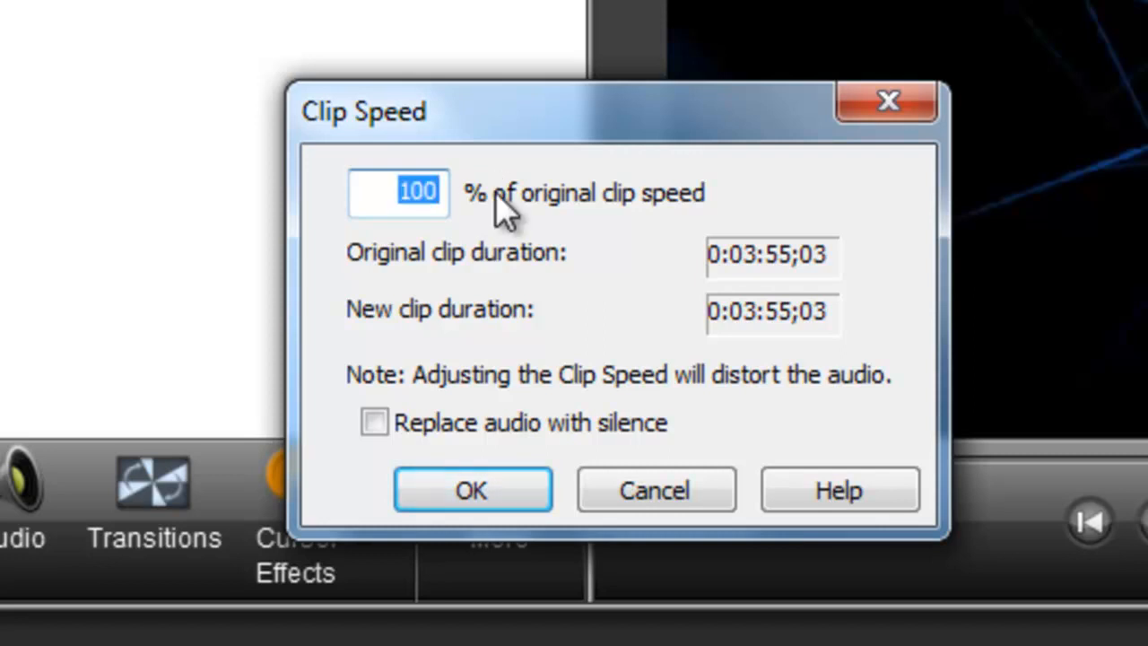
pyautogui.write('400')
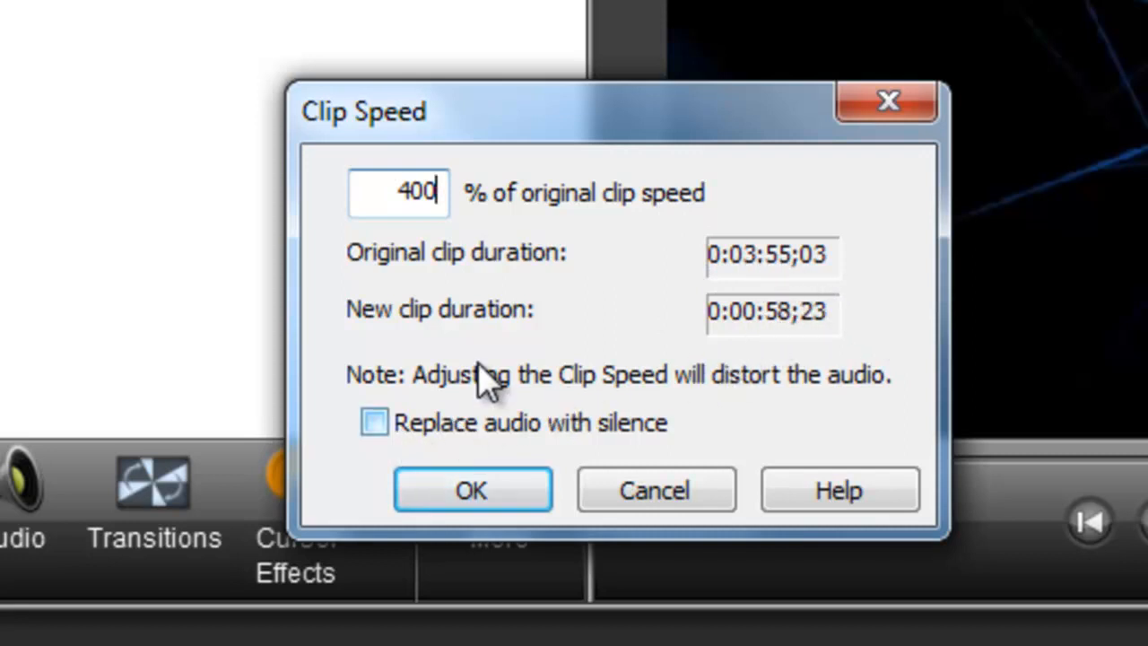
pyautogui.moveTo(435, 457)
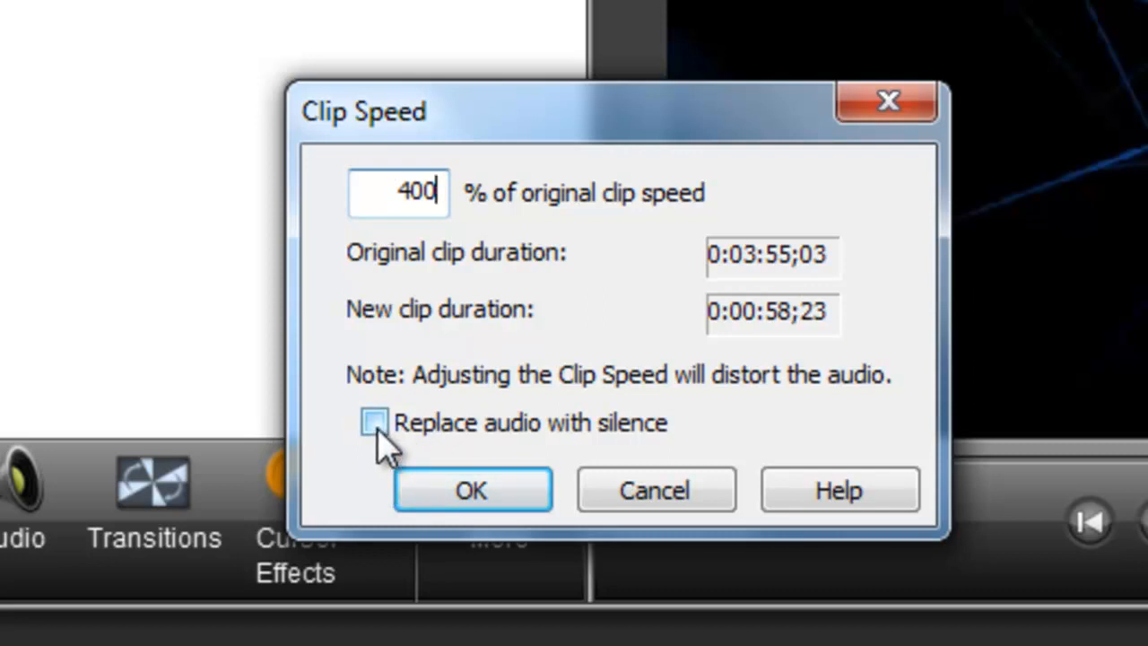
pyautogui.moveTo(695, 601)
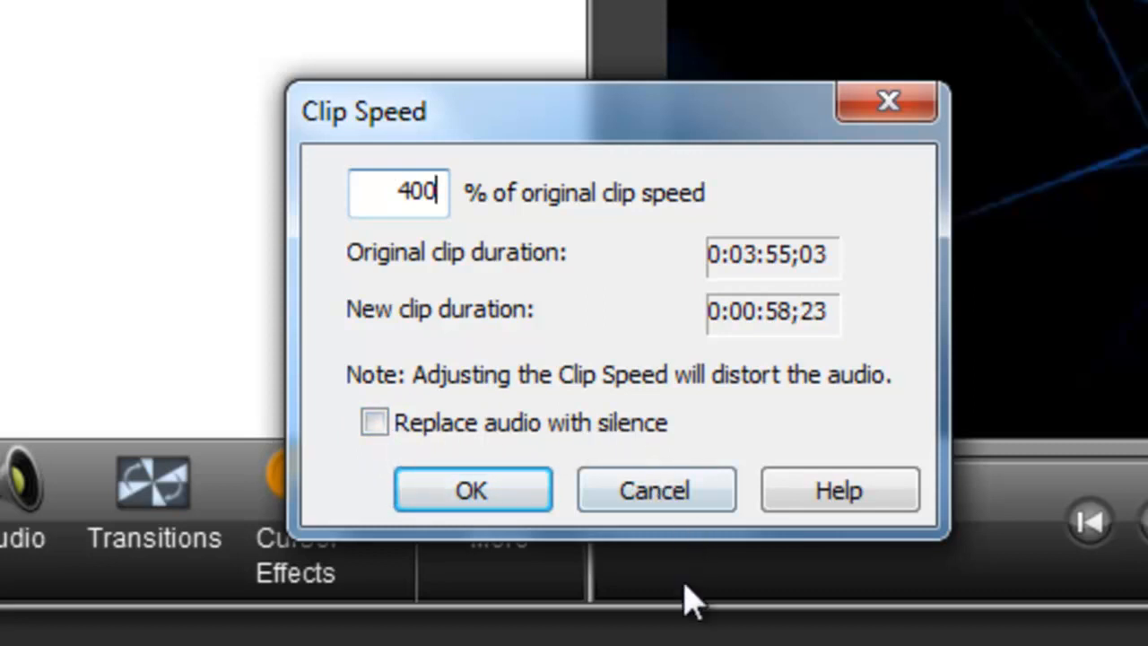
pyautogui.moveTo(574, 421)
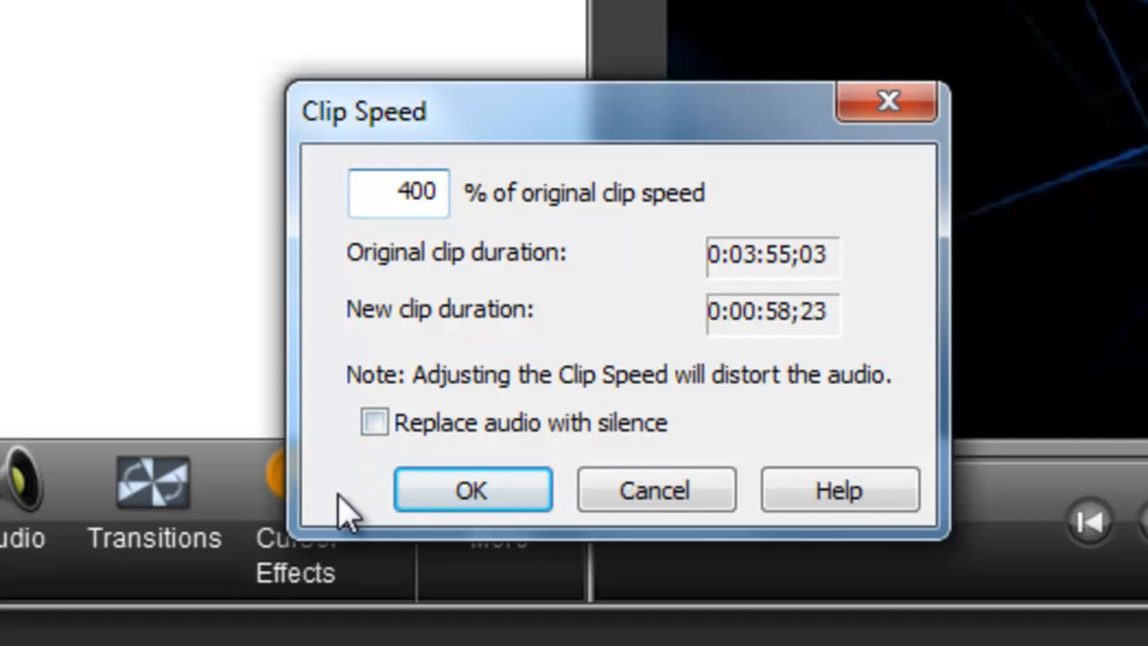
pyautogui.click(374, 422)
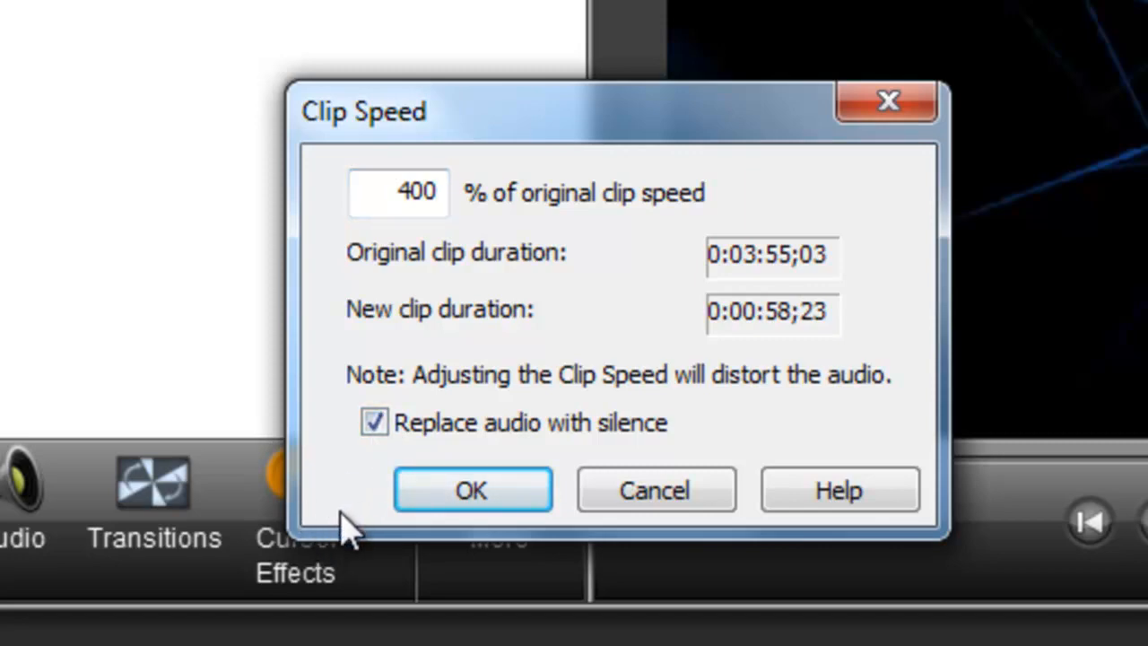
pyautogui.click(472, 490)
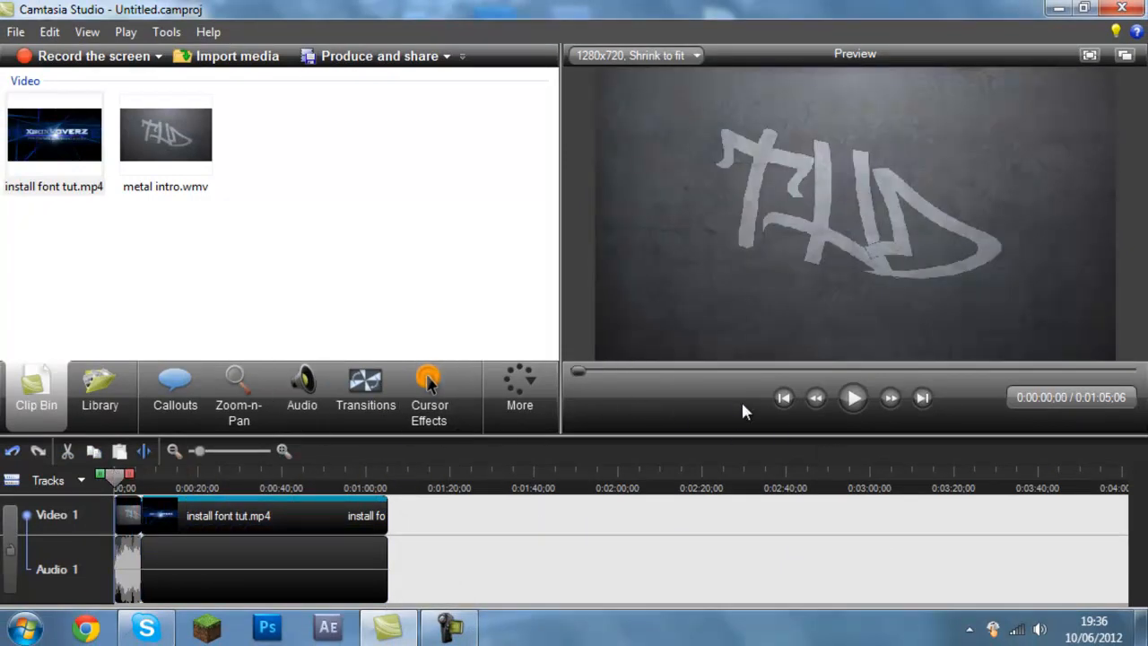
pyautogui.moveTo(617, 309)
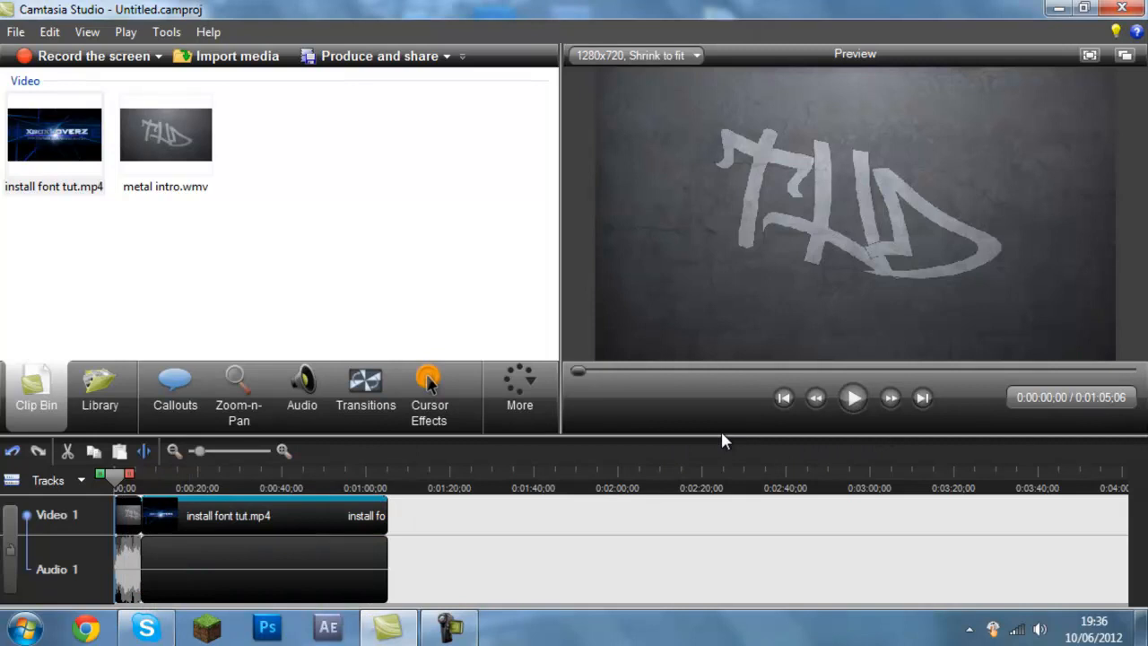
pyautogui.moveTo(619, 413)
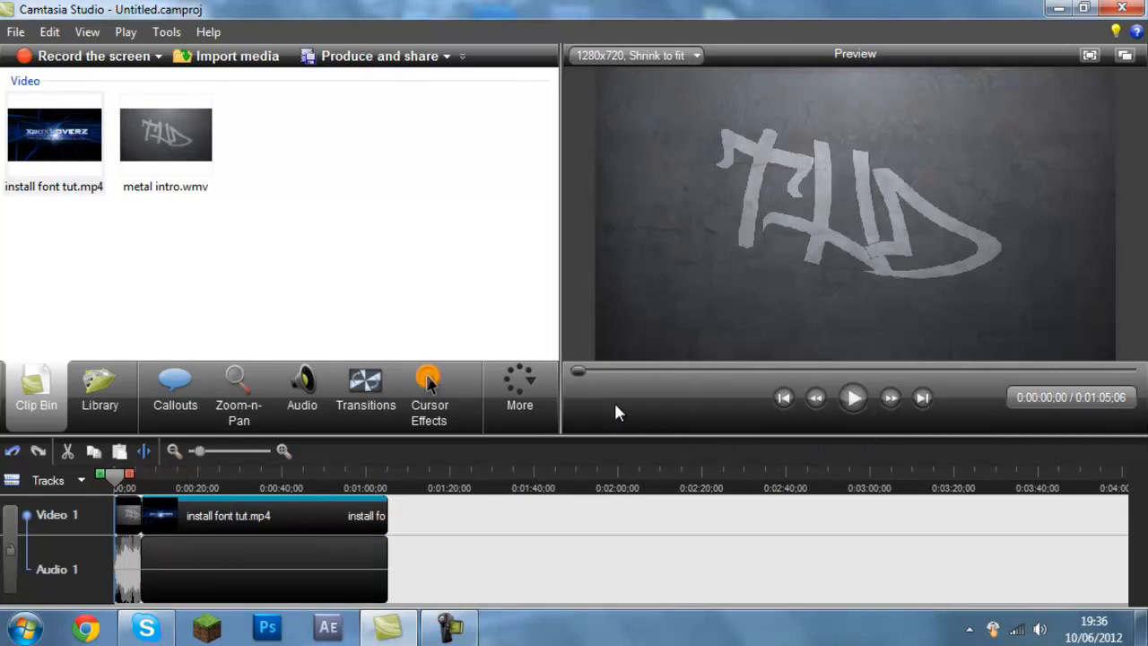
pyautogui.moveTo(735, 440)
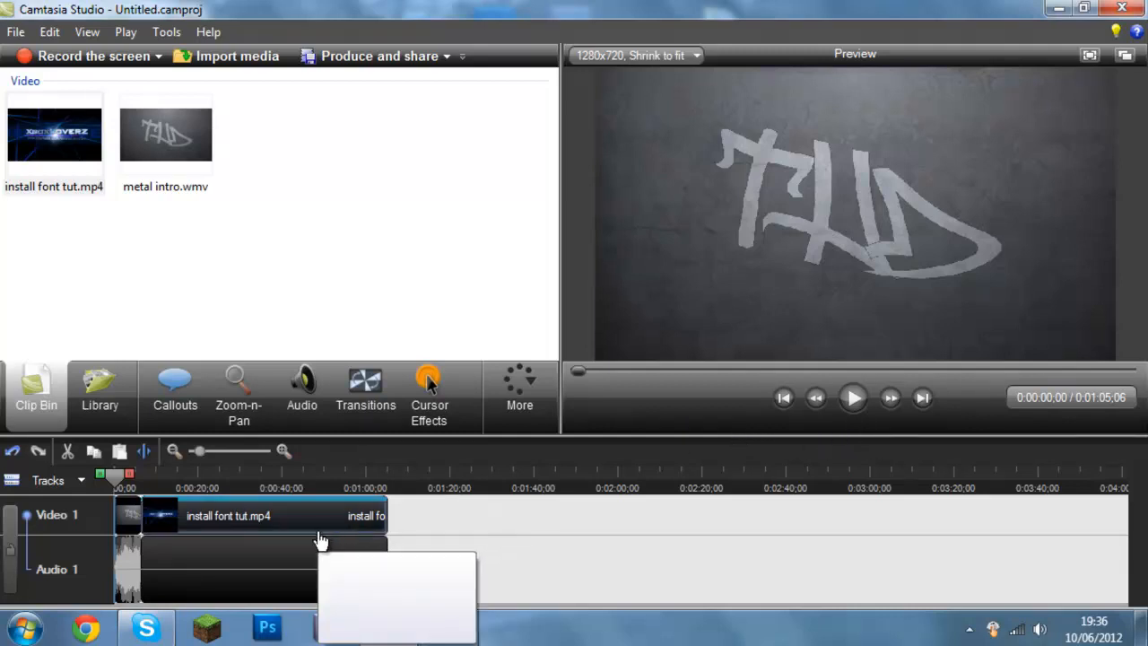
# Play the preview from the tutorial clip start, pausing and resuming to watch the sped-up footage.
pyautogui.rightClick(251, 516)
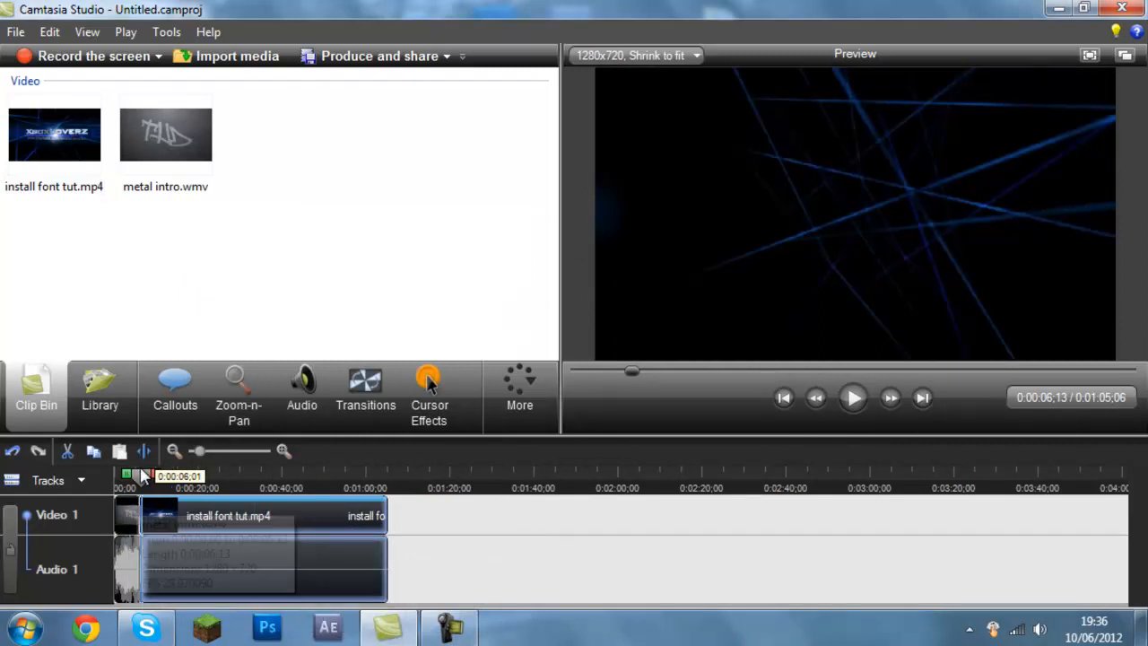
pyautogui.click(852, 397)
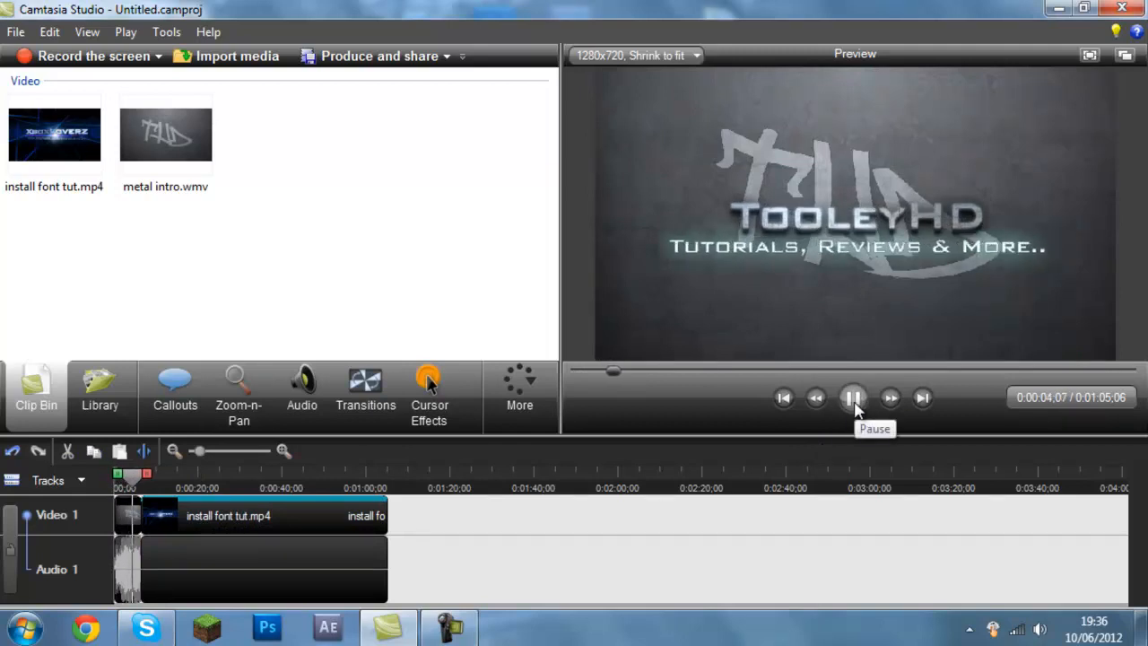
pyautogui.click(852, 397)
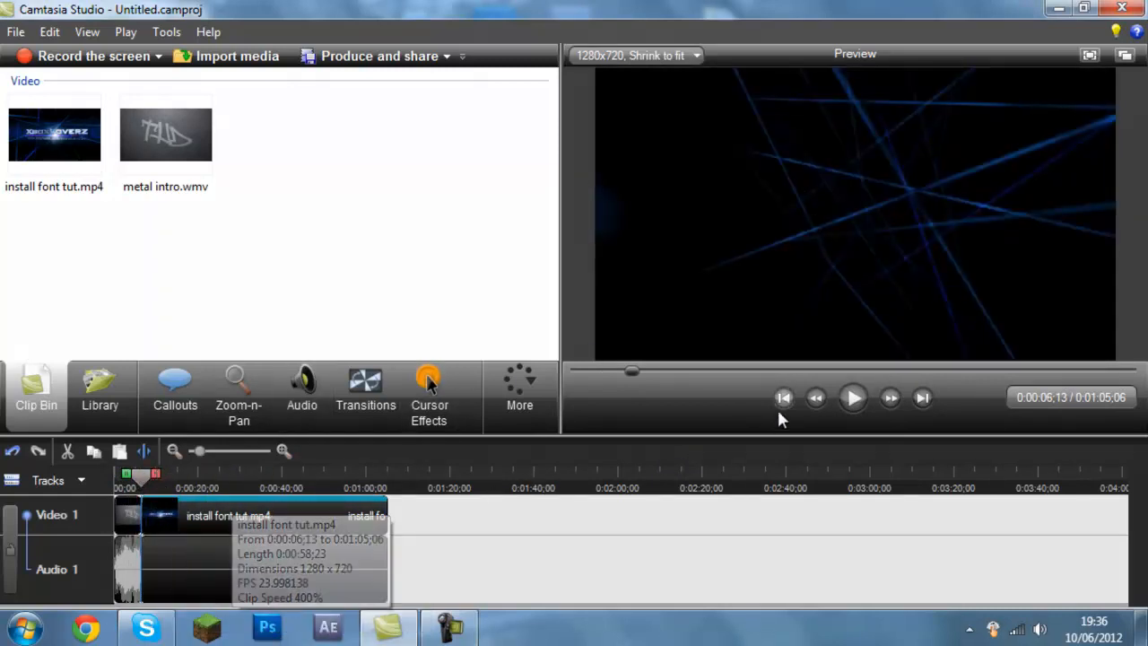
pyautogui.click(852, 397)
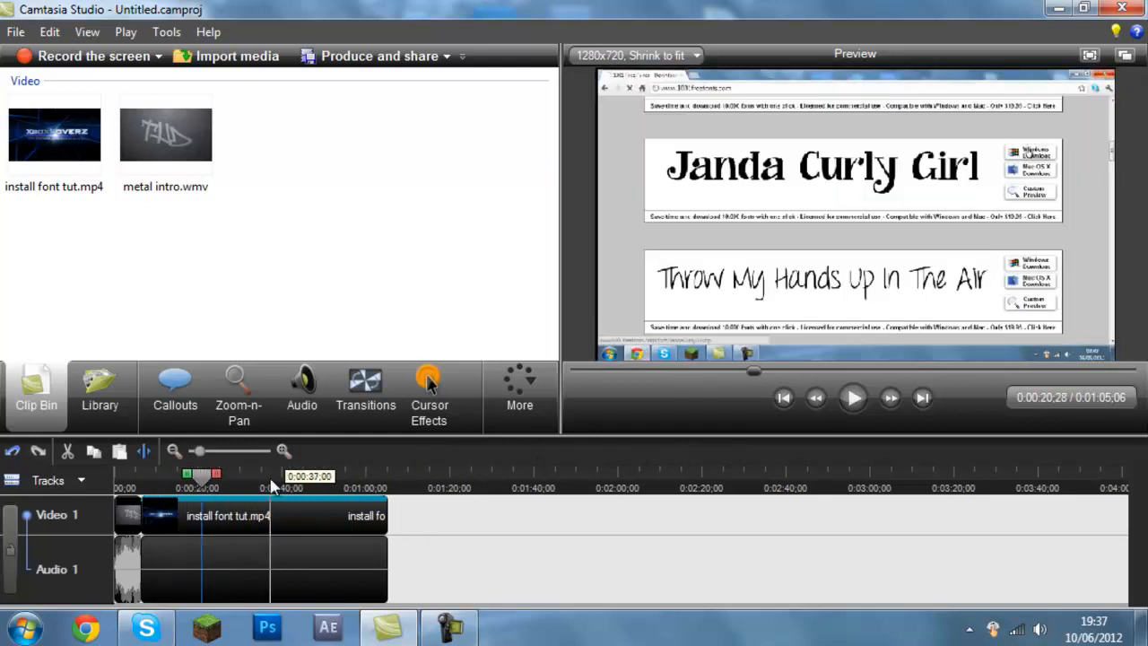
pyautogui.click(852, 397)
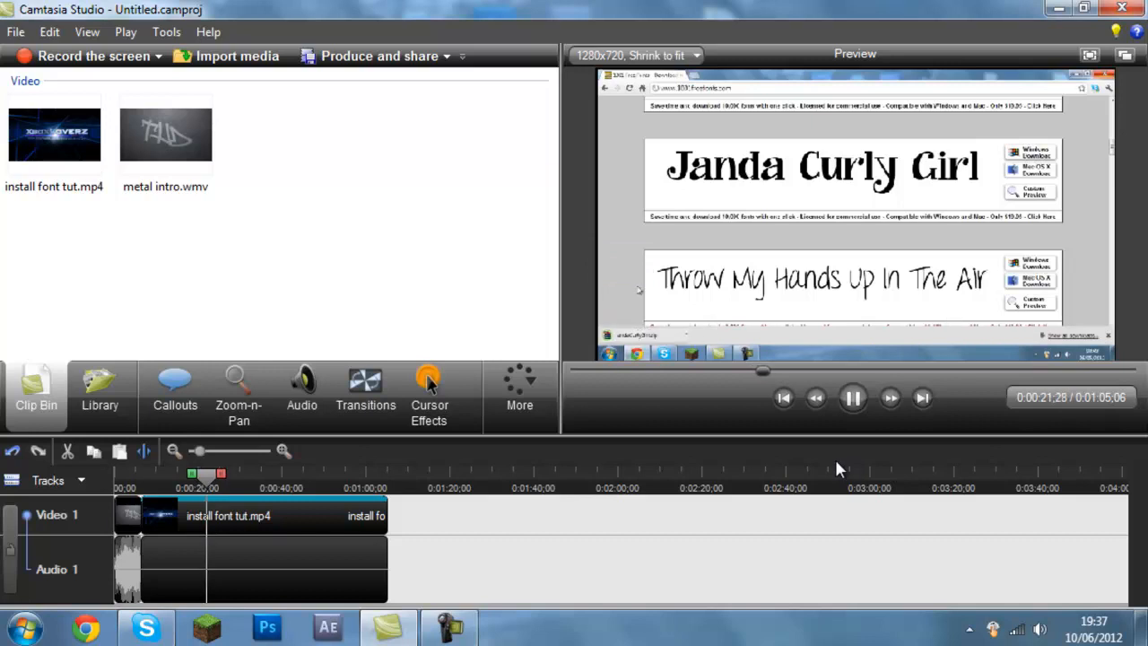